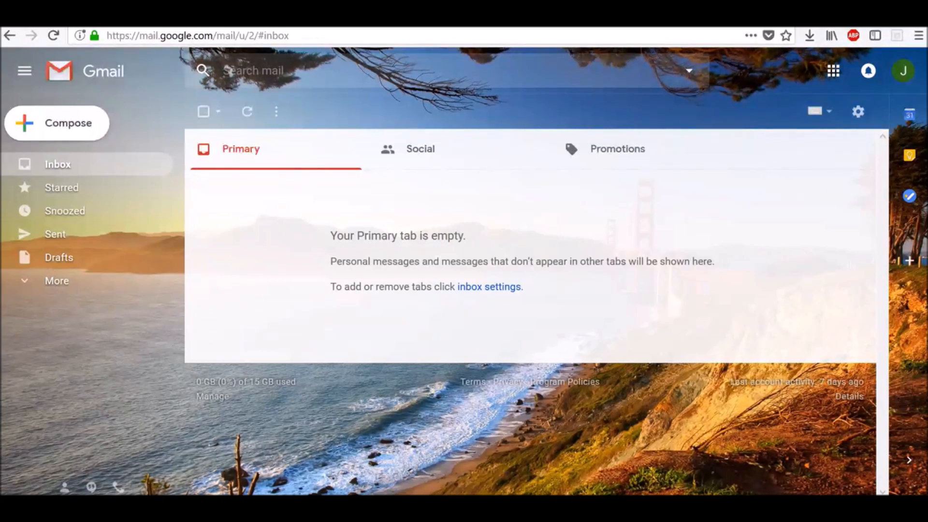
mouse_move(99, 195)
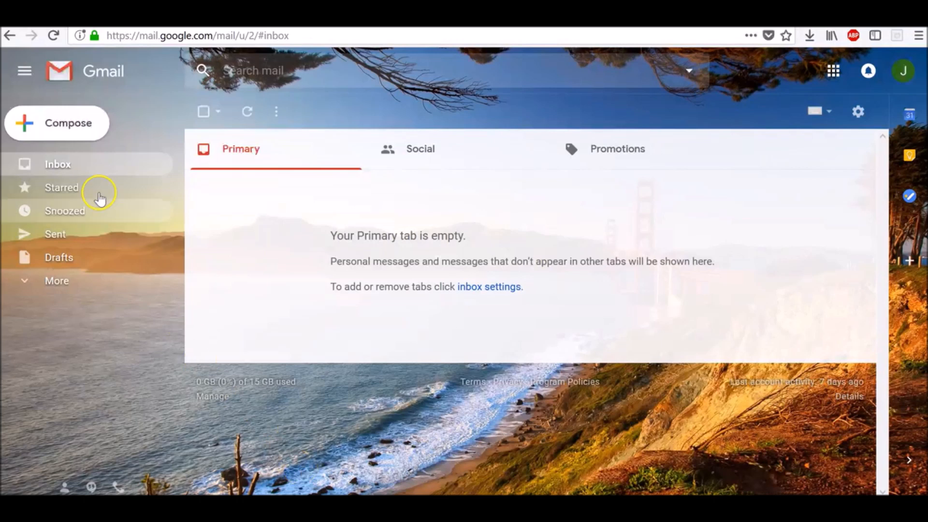
- Start a blank new message from the Primary inbox
click(57, 123)
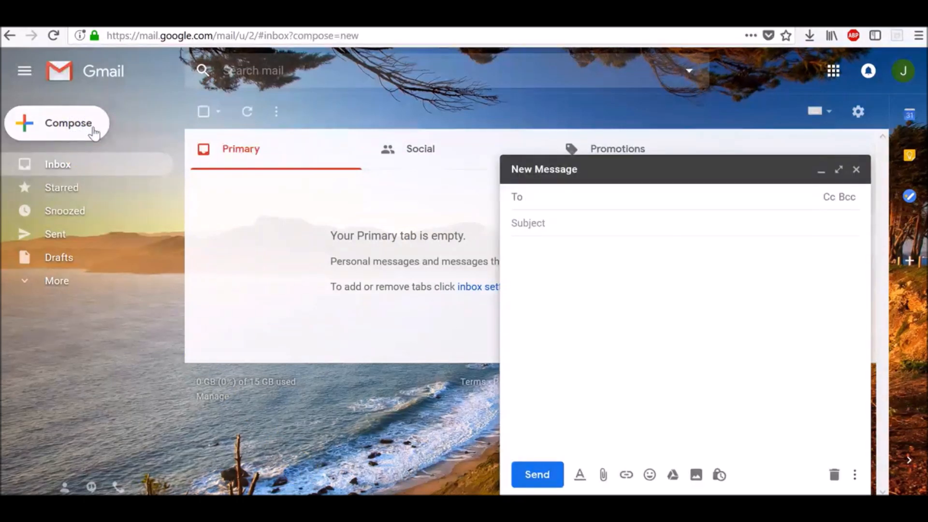
mouse_move(537, 359)
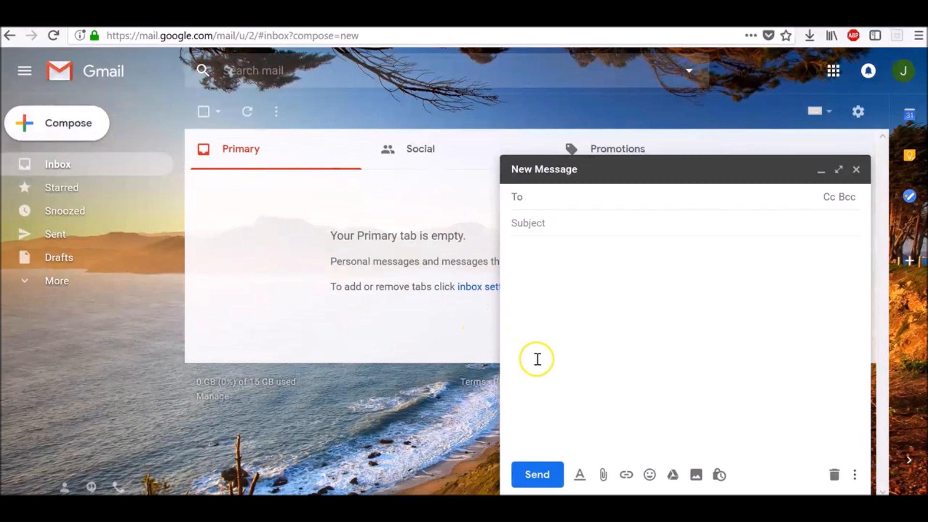
mouse_move(719, 474)
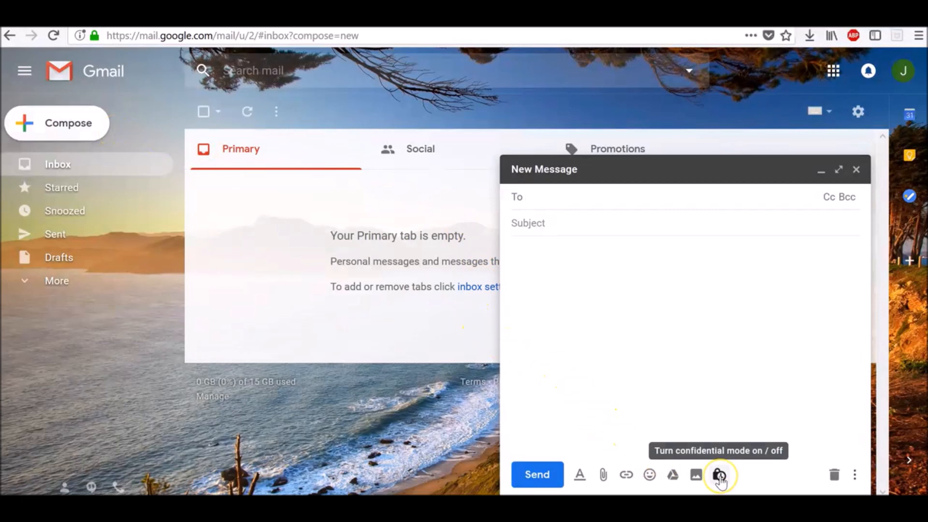
- Apply confidential mode expiring in 1 day (Oct 9, 2018) with no SMS passcode
click(719, 474)
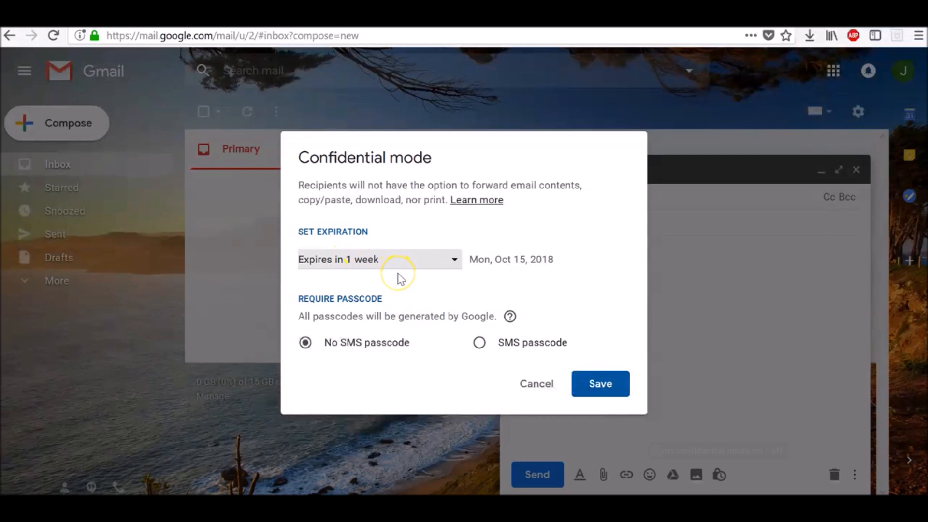
mouse_move(398, 277)
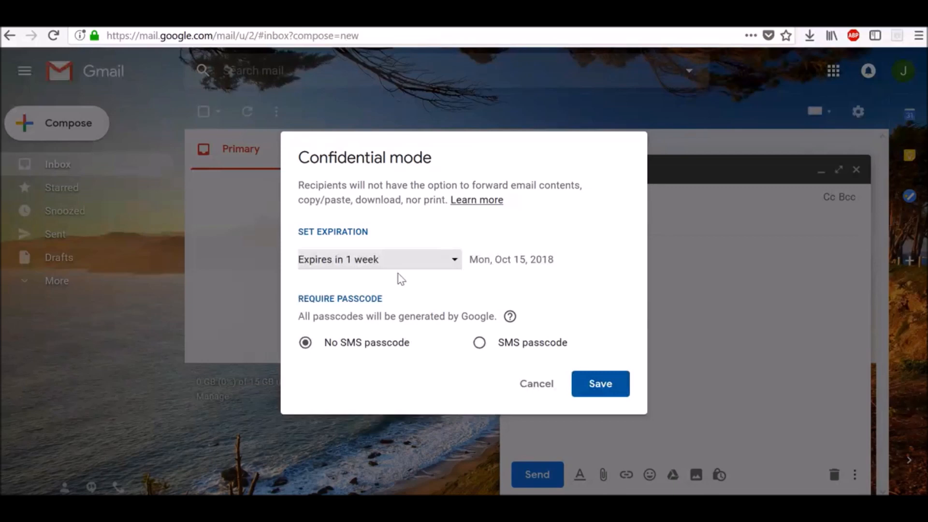
mouse_move(384, 265)
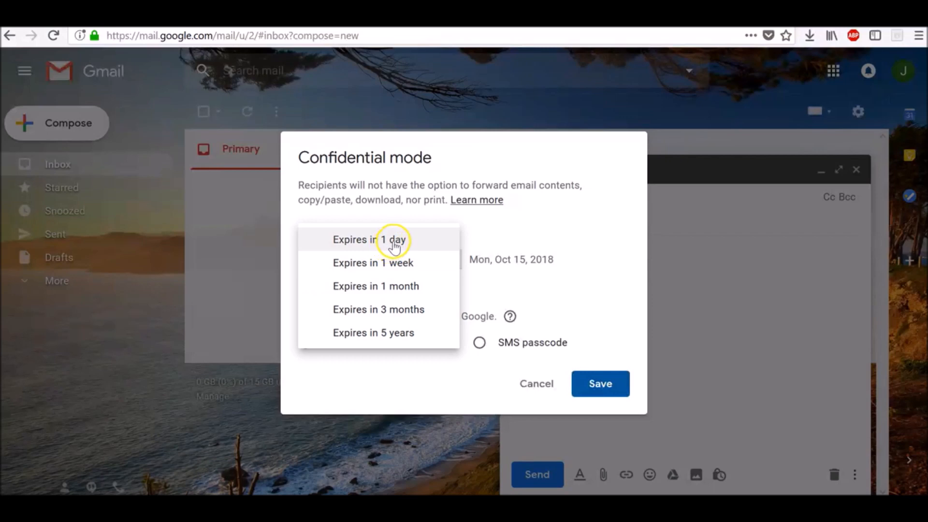
mouse_move(395, 338)
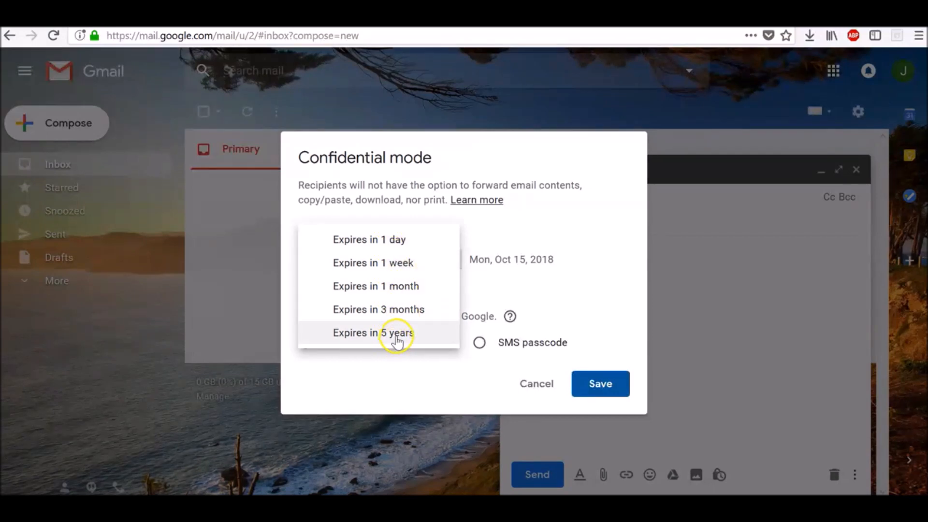
mouse_move(389, 243)
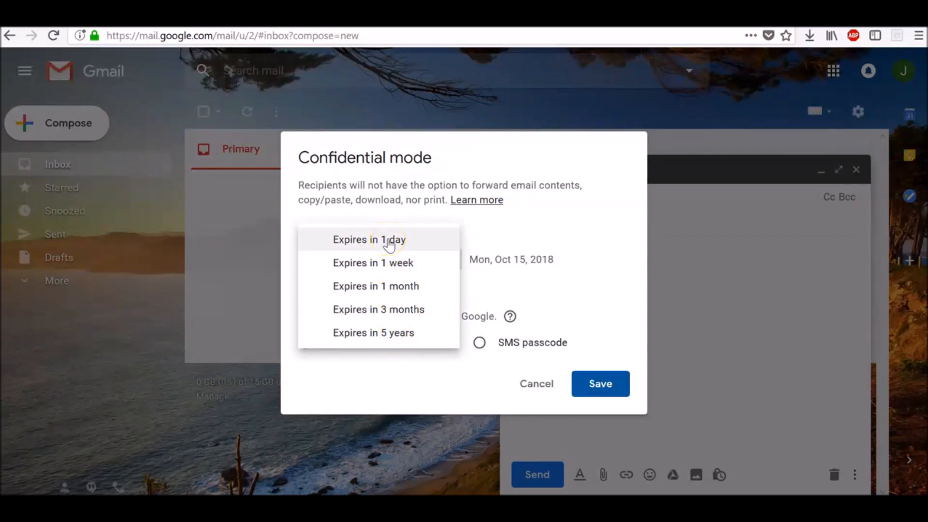
click(368, 238)
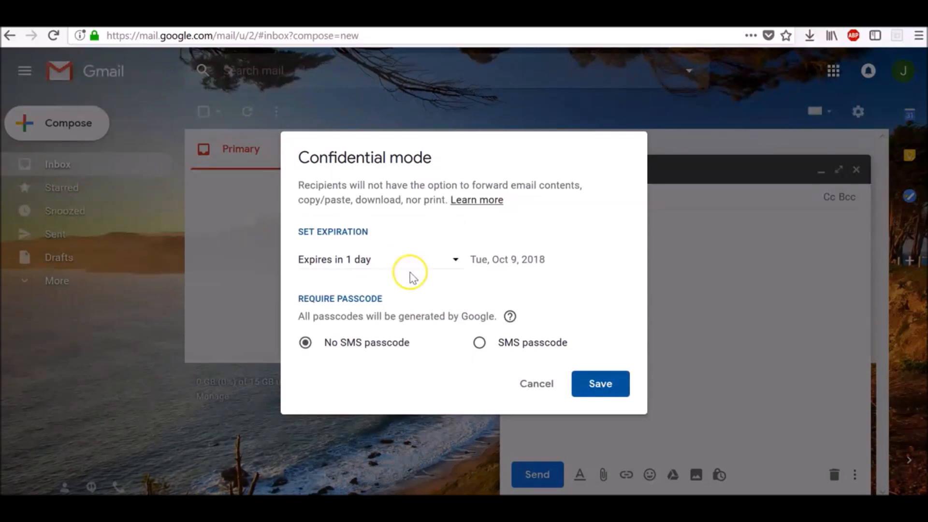
mouse_move(305, 344)
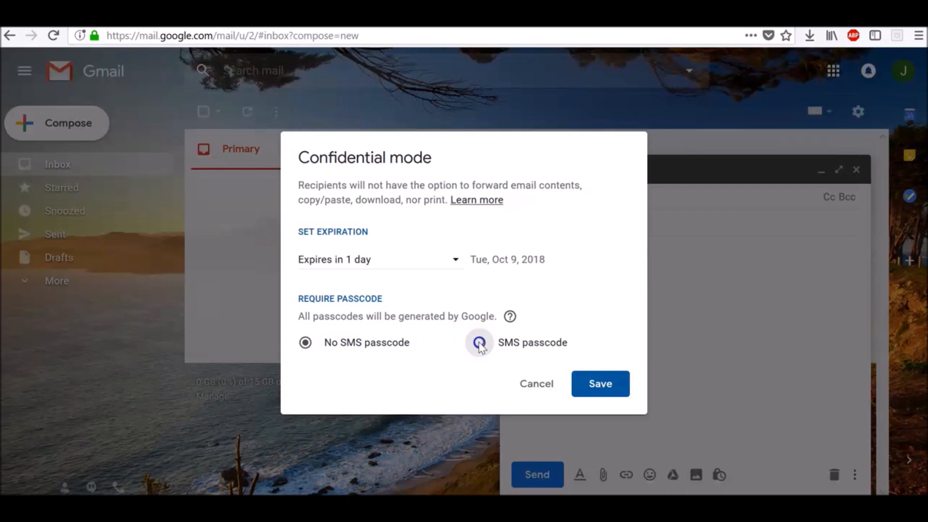
click(479, 342)
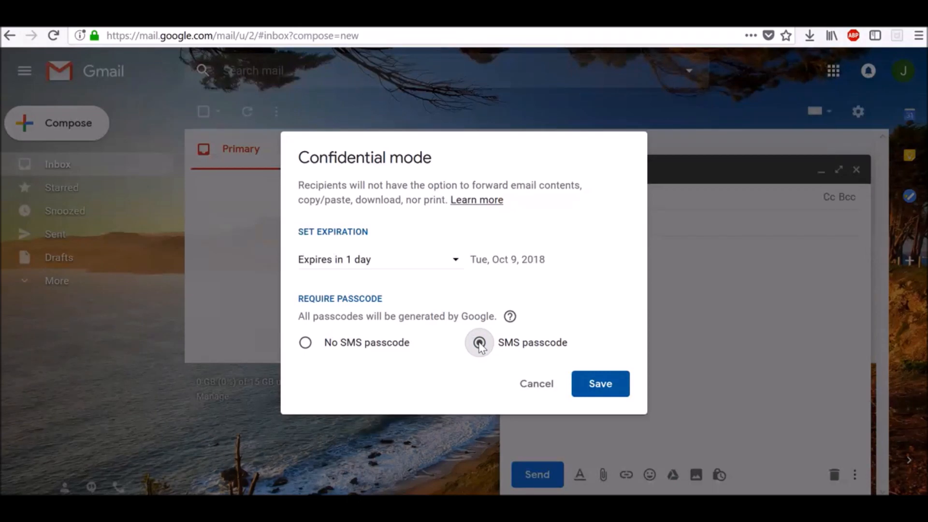
click(304, 342)
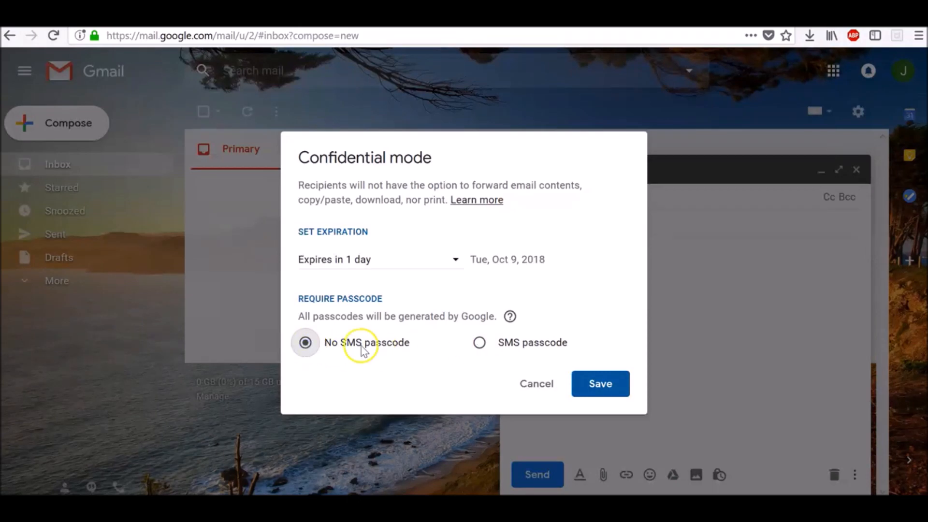
click(599, 384)
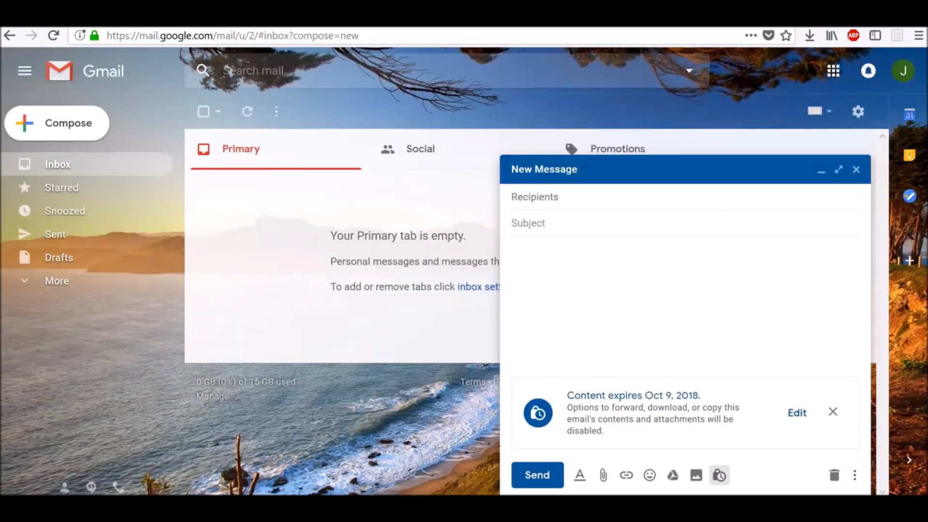
- Address the draft to the suggested recipient with subject 'Test' and body 'Test email.'
click(557, 197)
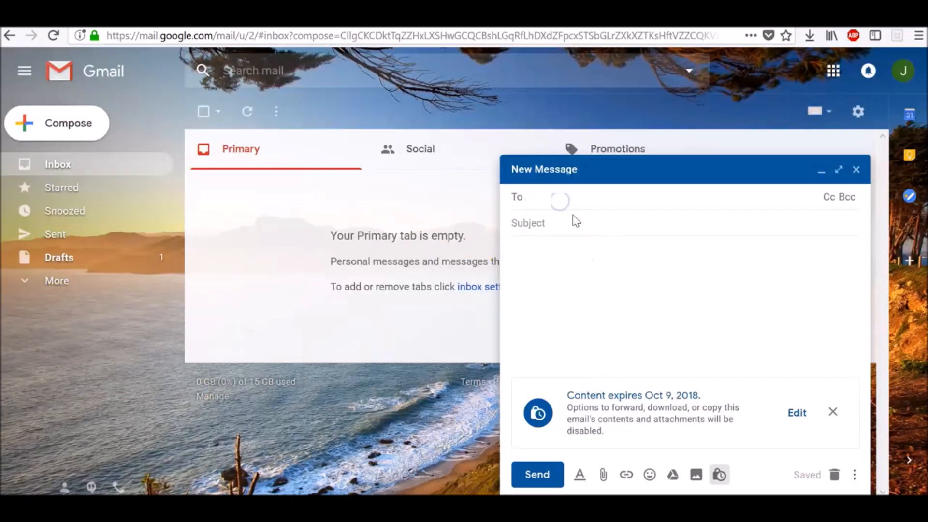
text(my)
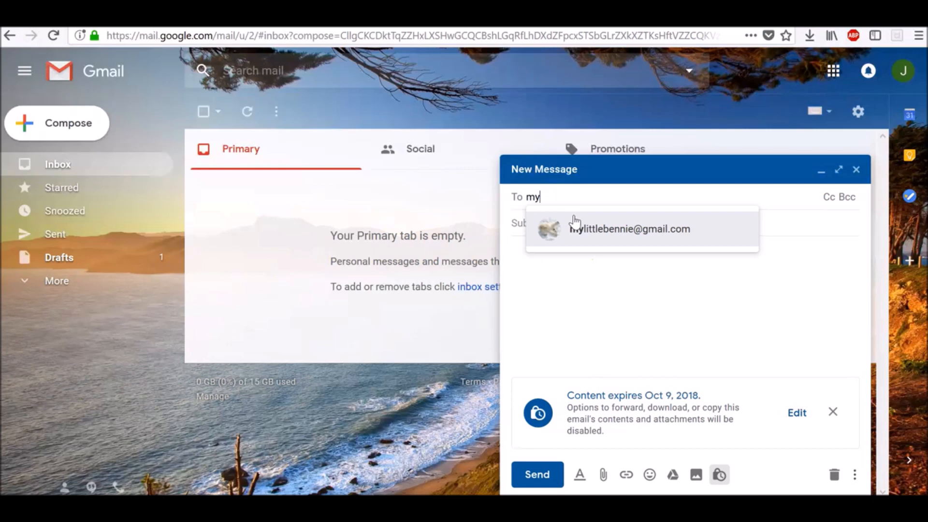
click(631, 229)
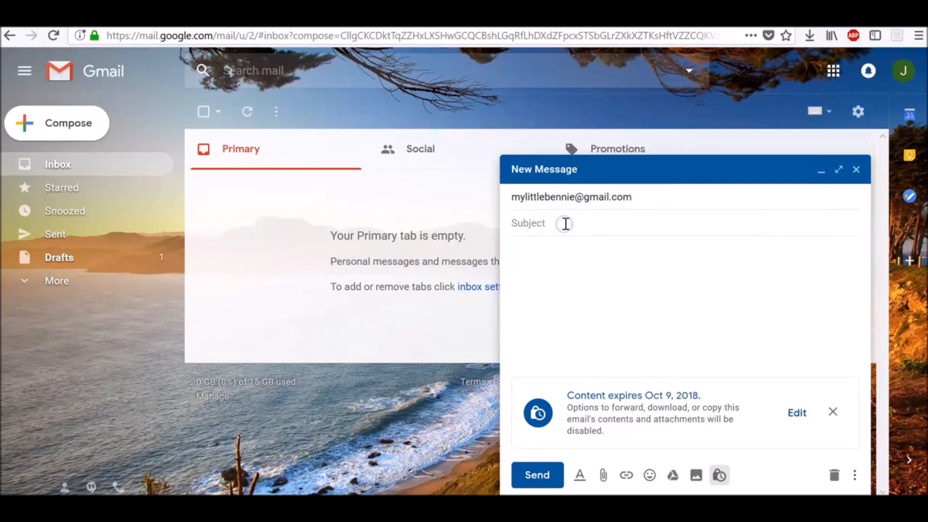
text(Test)
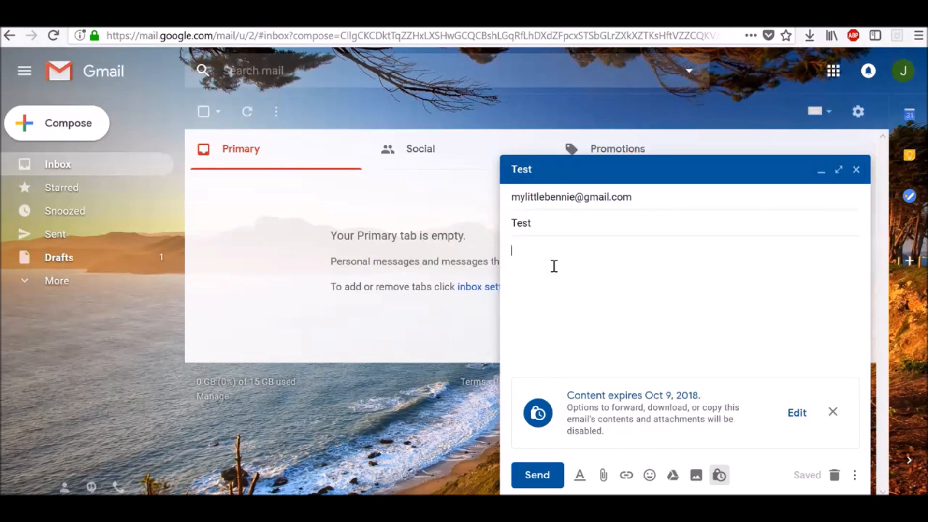
text(Test ema)
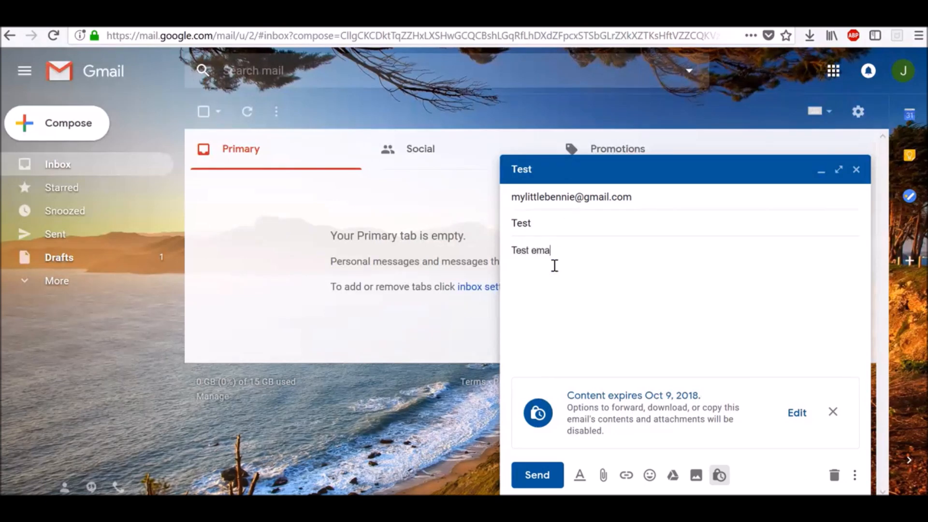
text(il.)
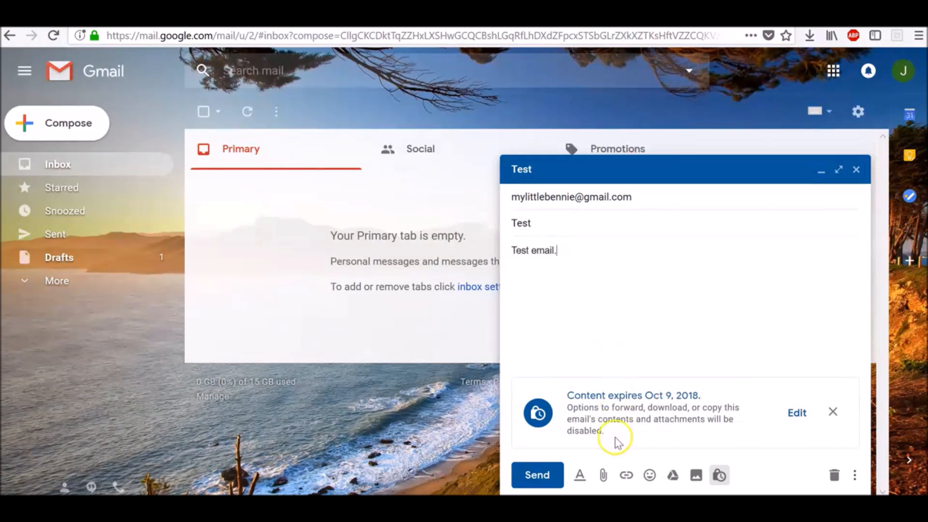
click(602, 476)
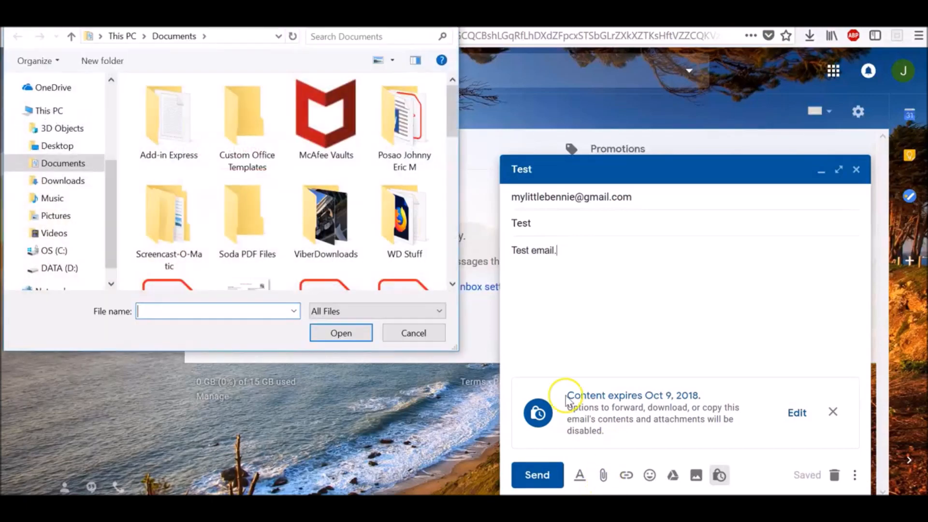
- Attach the sleigh photo from Desktop > Christmas Photos and send the confidential email
click(57, 146)
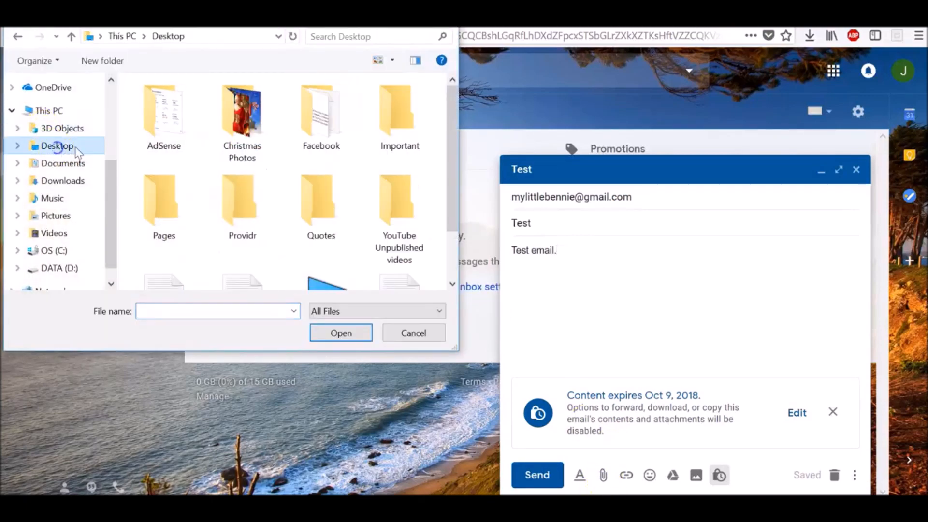
double_click(242, 111)
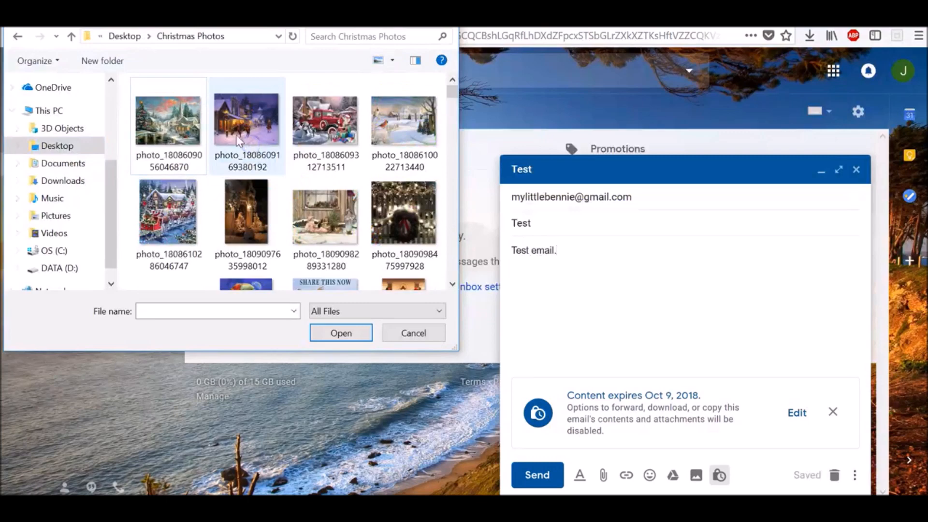
mouse_move(168, 212)
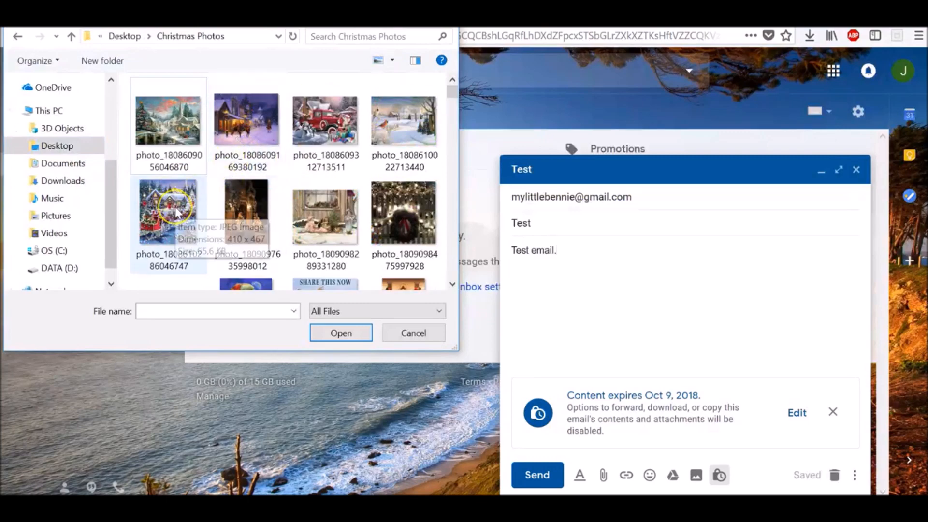
click(340, 333)
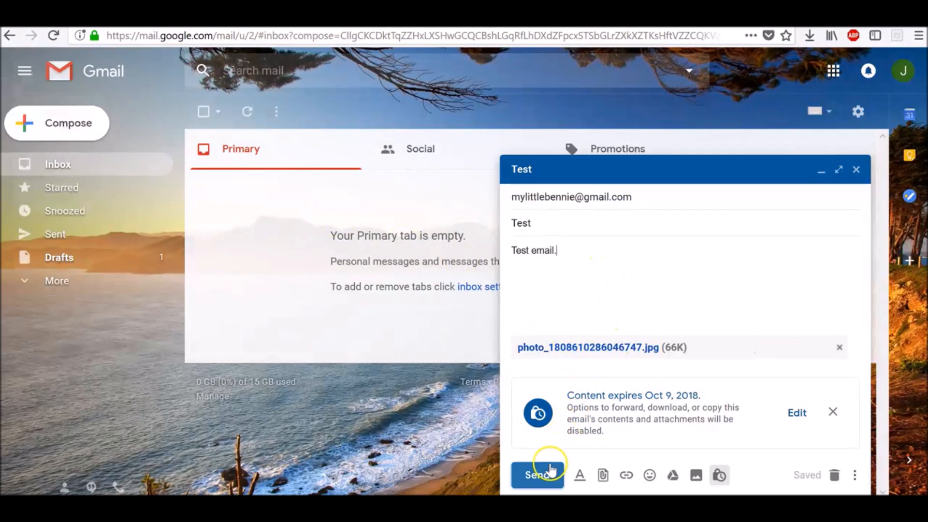
click(535, 474)
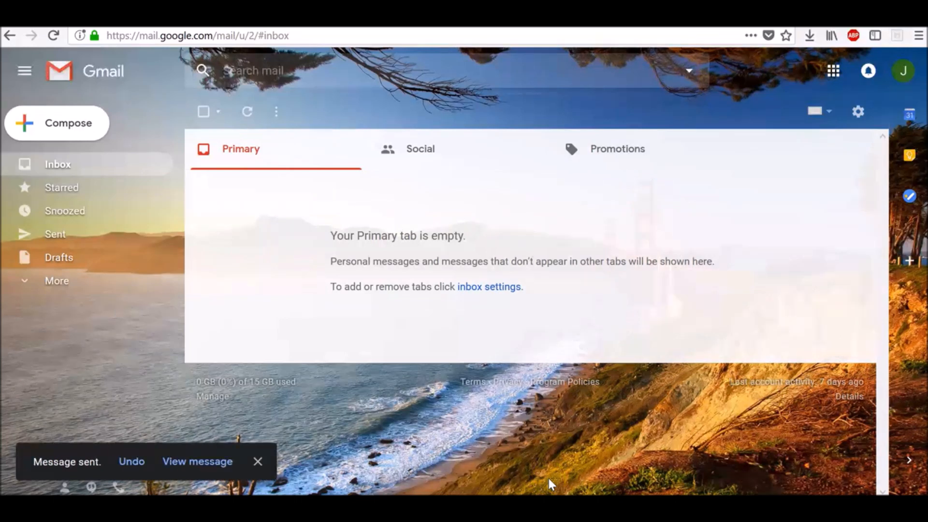
- View the sent Test message, remove the recipient's access, then renew it
click(131, 461)
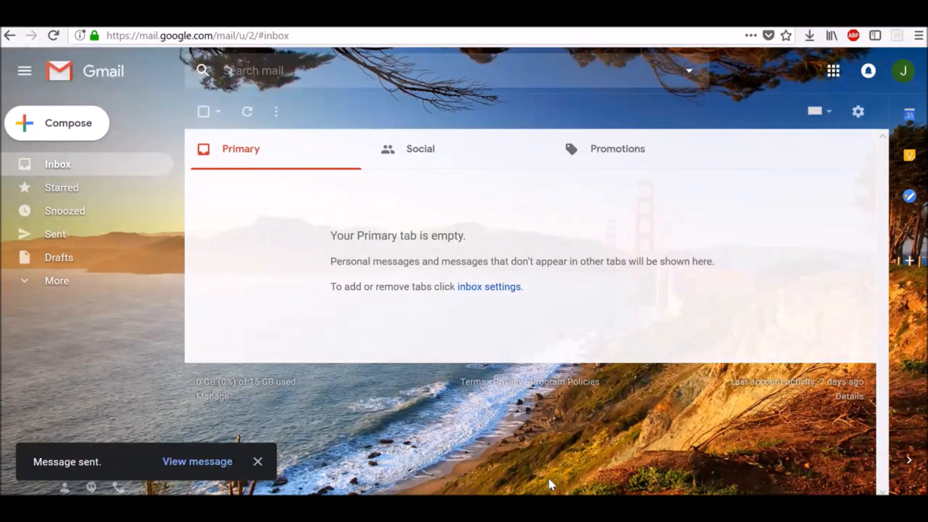
mouse_move(86, 214)
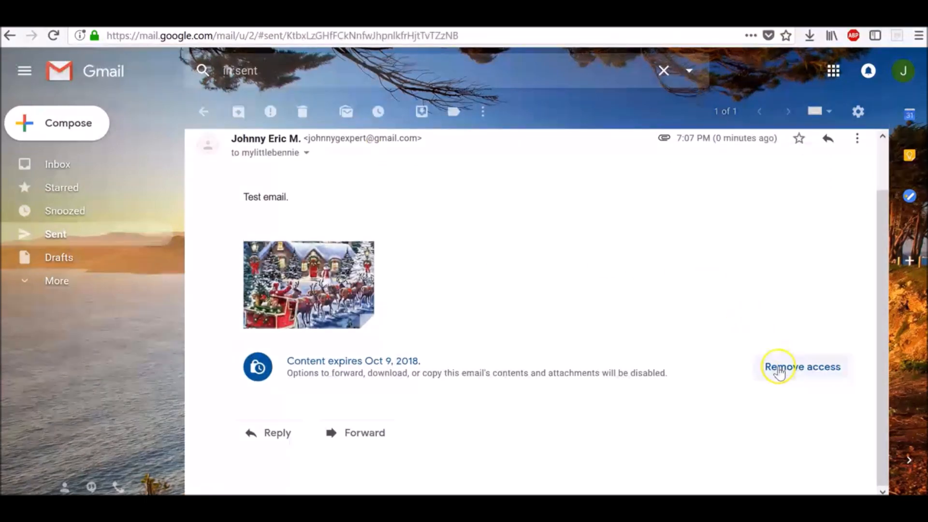
click(802, 366)
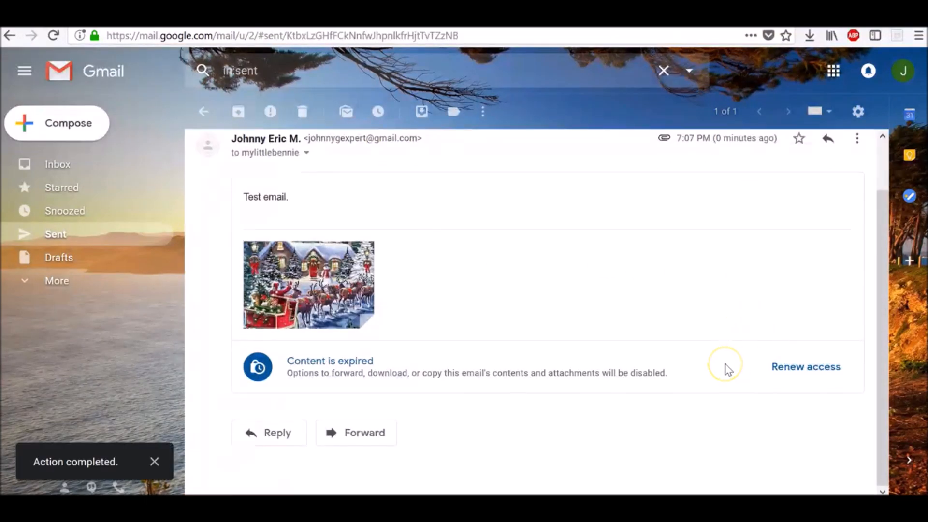
mouse_move(805, 367)
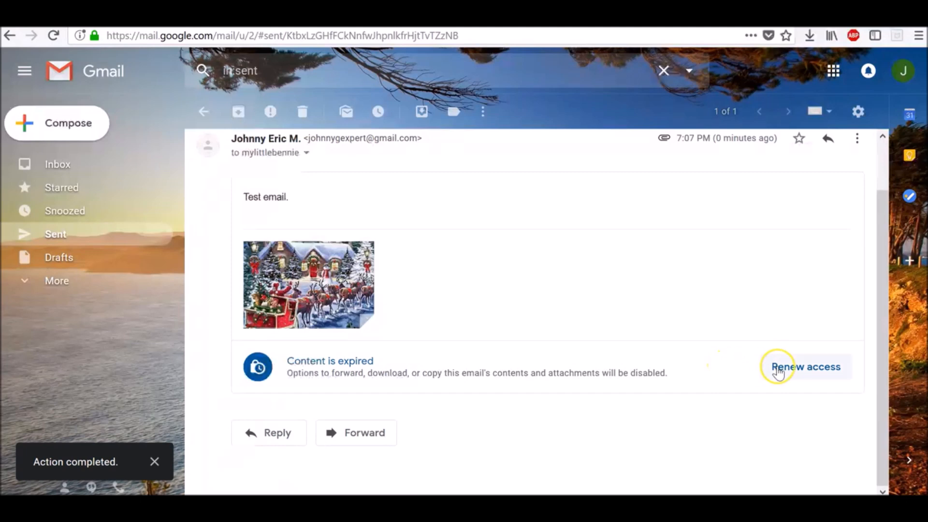
click(805, 366)
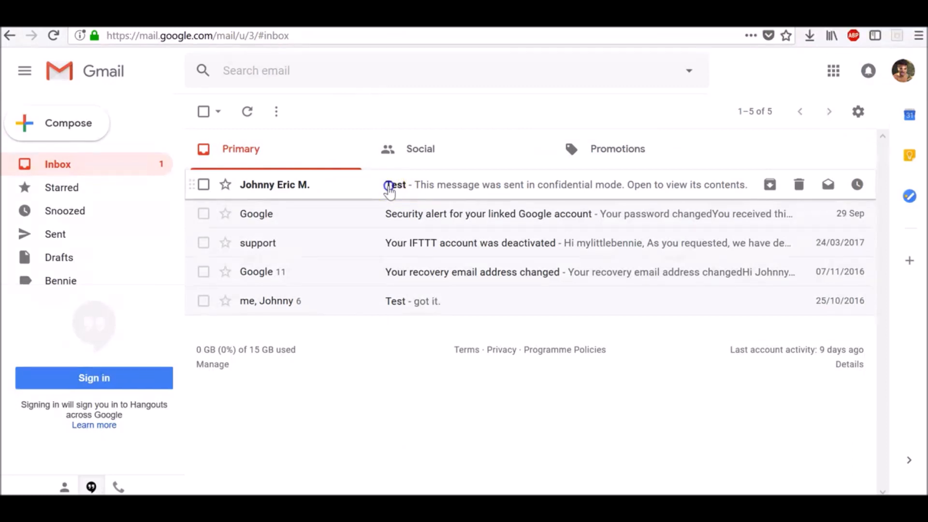
- Read the Test email in the recipient inbox and preview the attached Christmas photo
click(397, 184)
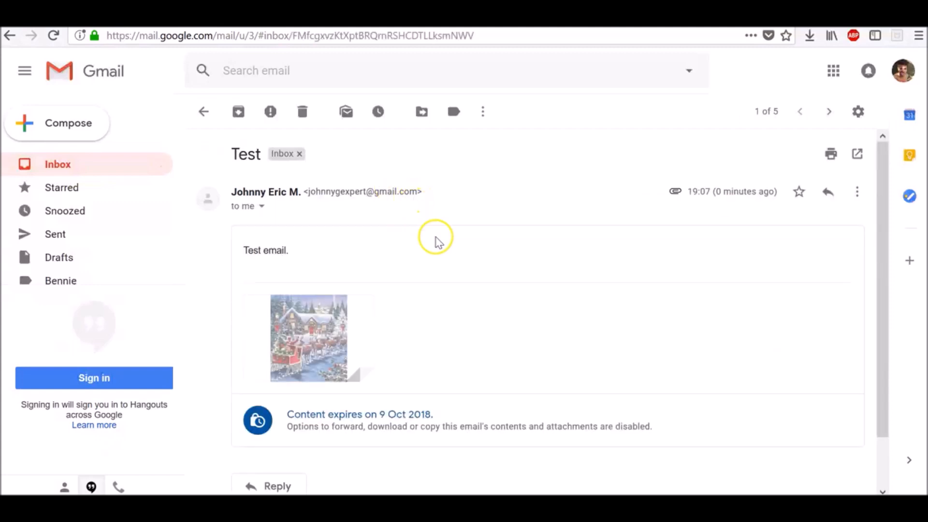
mouse_move(242, 250)
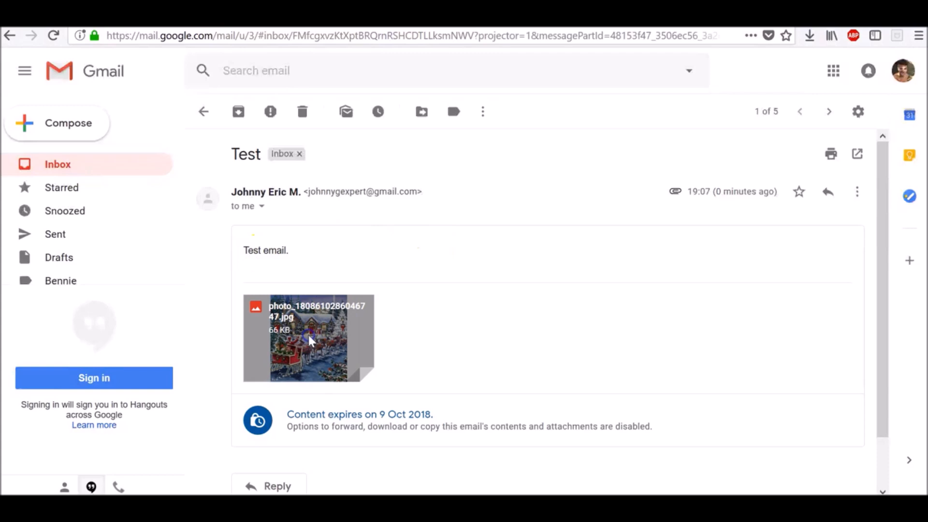
click(307, 338)
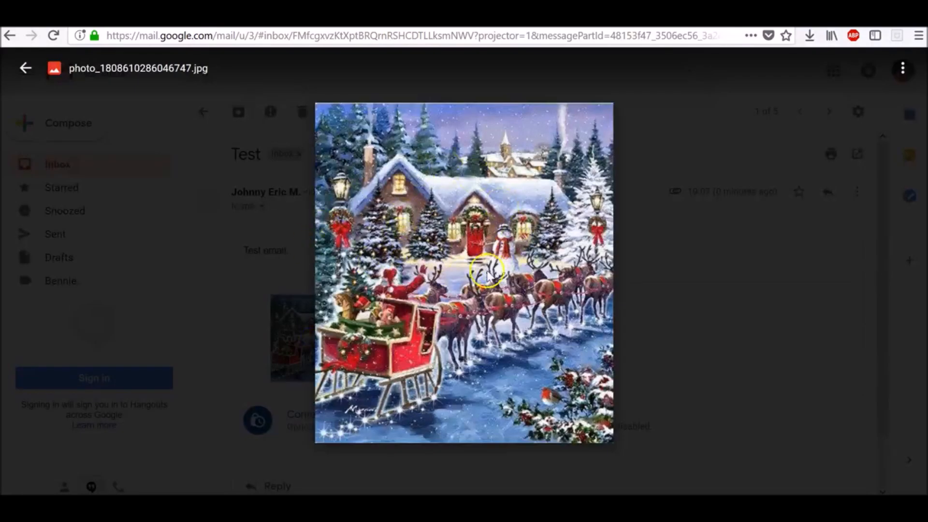
click(902, 68)
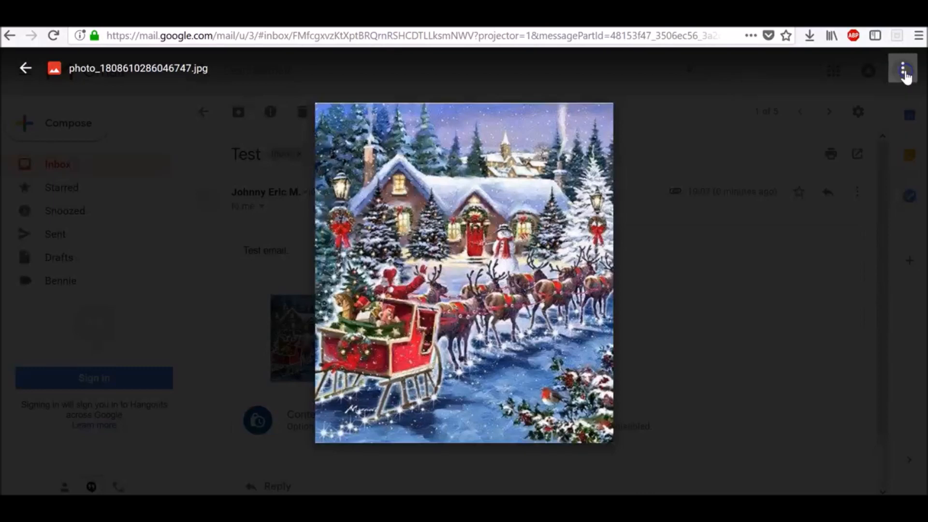
click(25, 67)
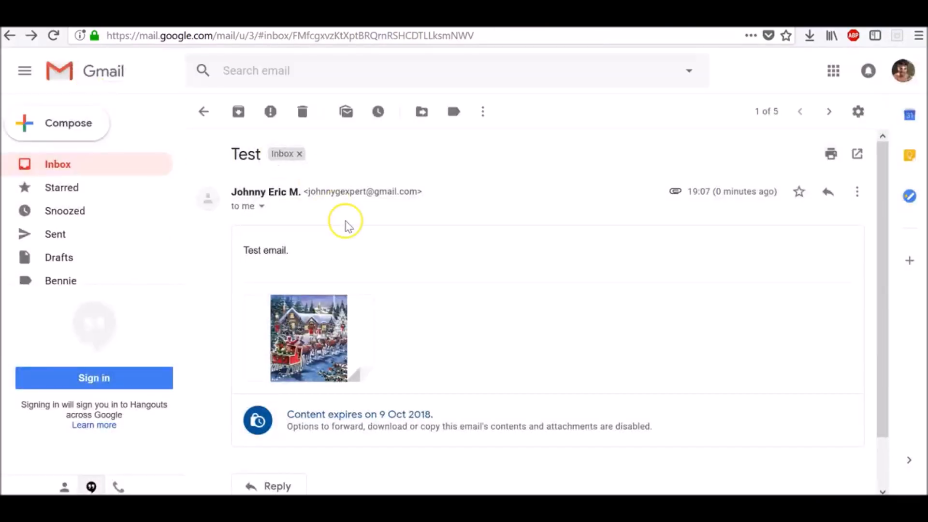
mouse_move(242, 251)
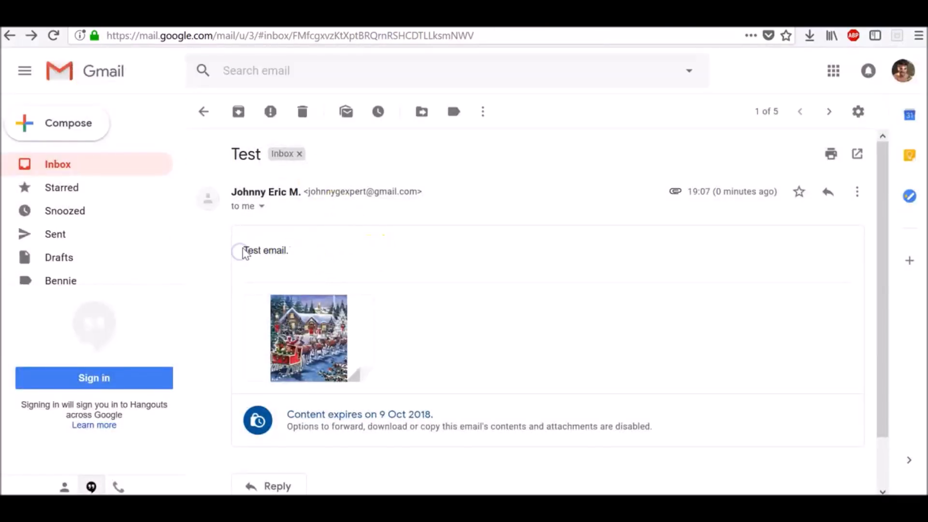
mouse_move(686, 260)
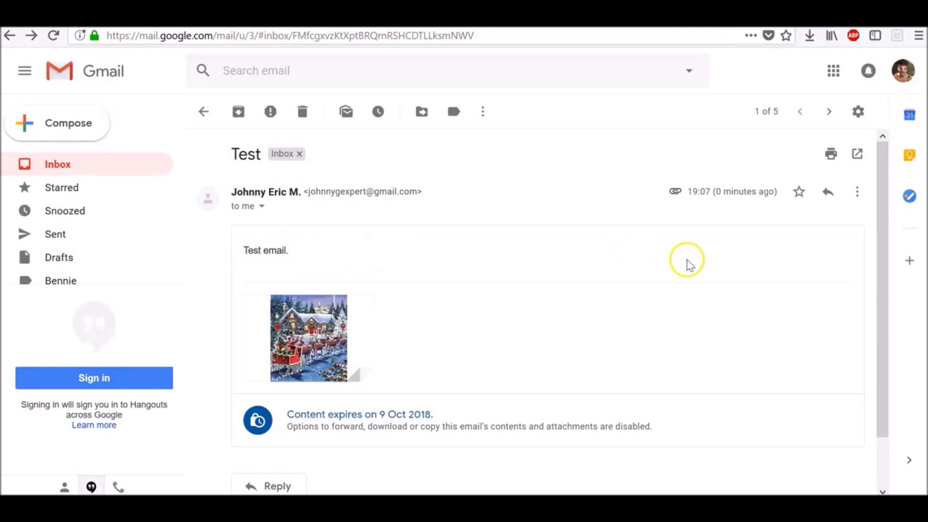
- Check the More menu's restricted actions on the confidential message and dismiss it
click(856, 192)
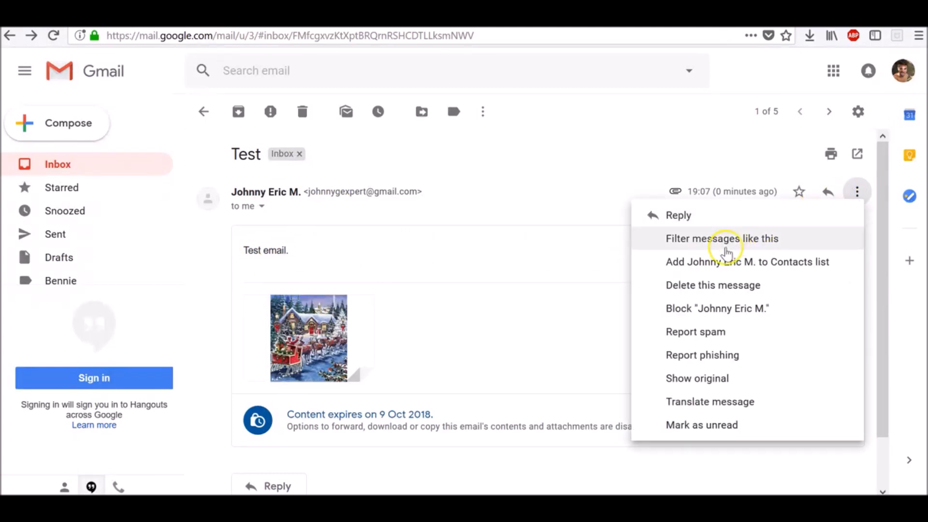
mouse_move(695, 268)
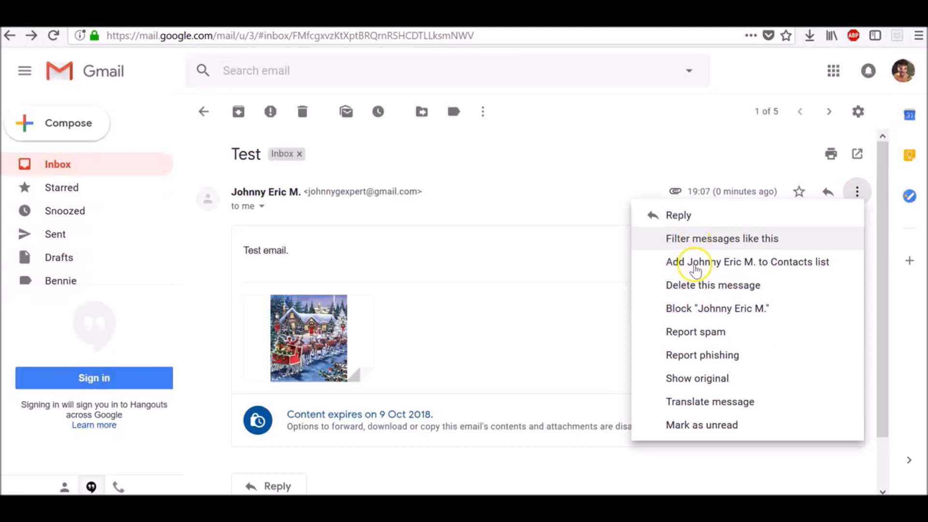
mouse_move(572, 230)
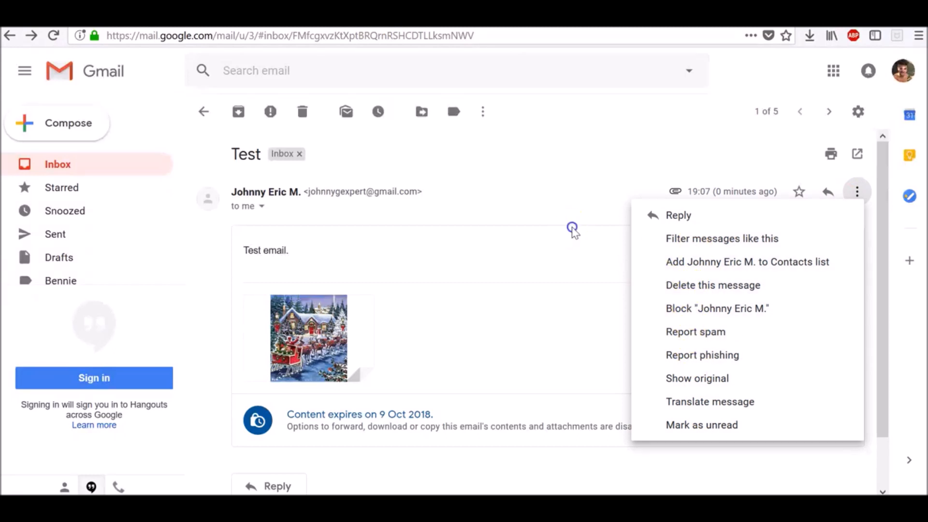
click(580, 231)
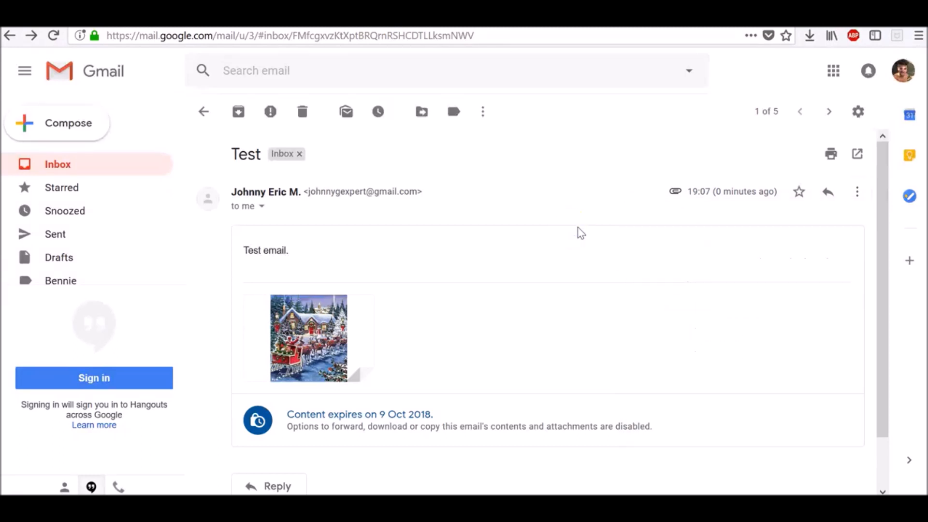